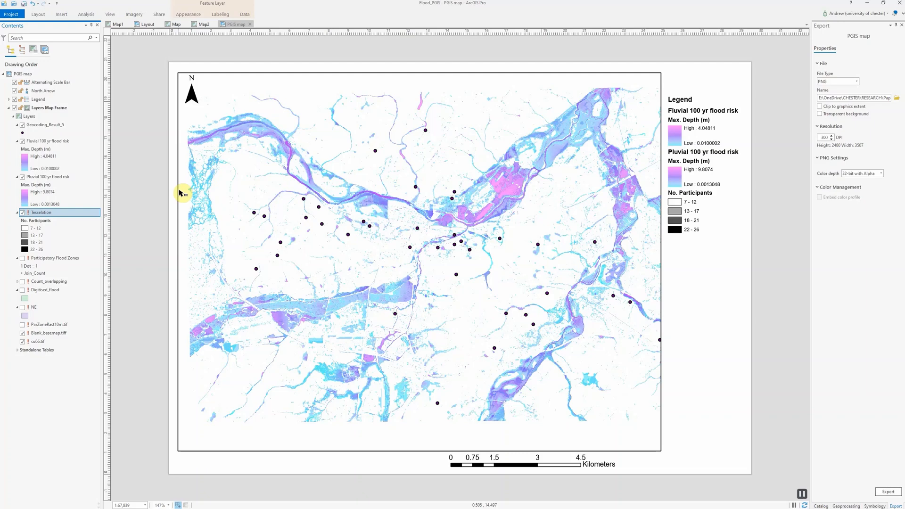
pyautogui.moveTo(62, 236)
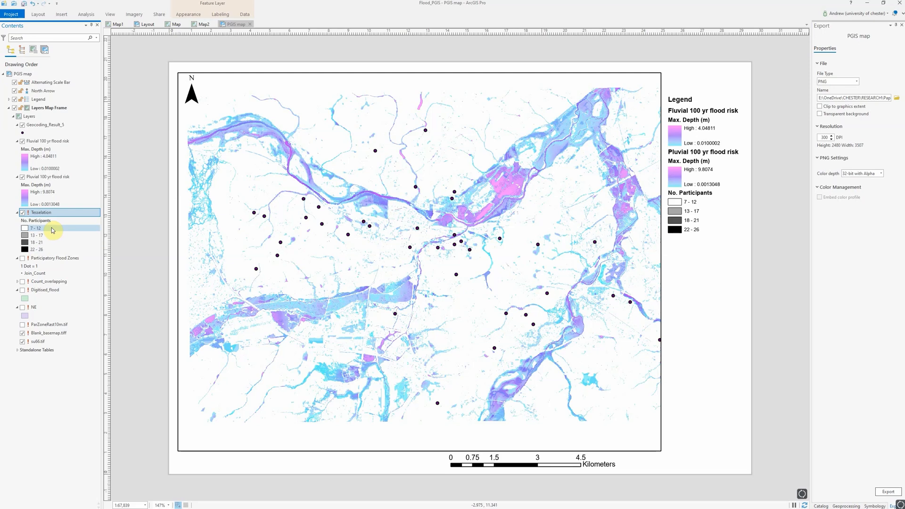
# Inspect the Tesselation layer's context options, then view its Source page showing the shapefile data source.
pyautogui.click(41, 212)
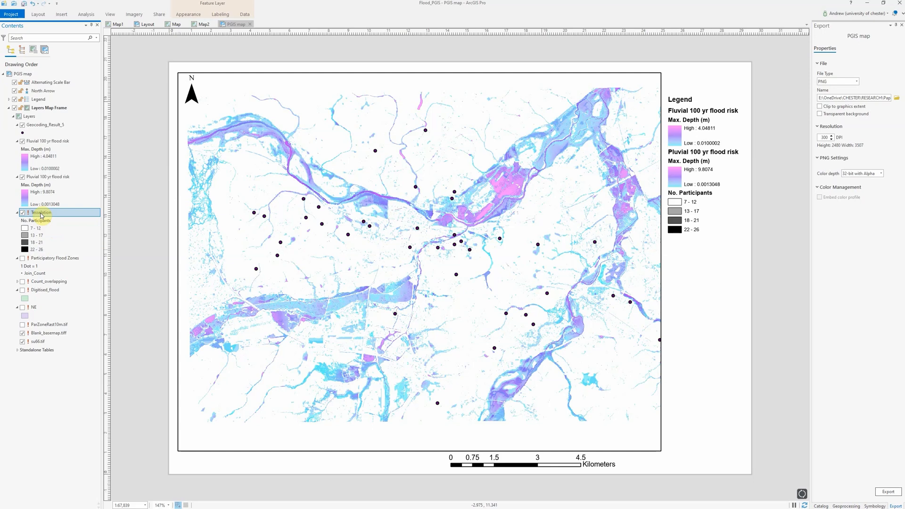
pyautogui.rightClick(41, 212)
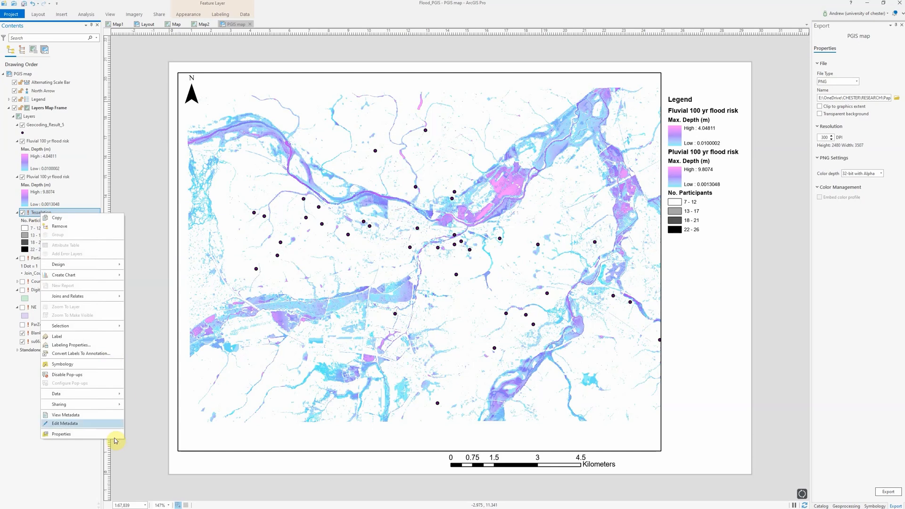
pyautogui.moveTo(56, 394)
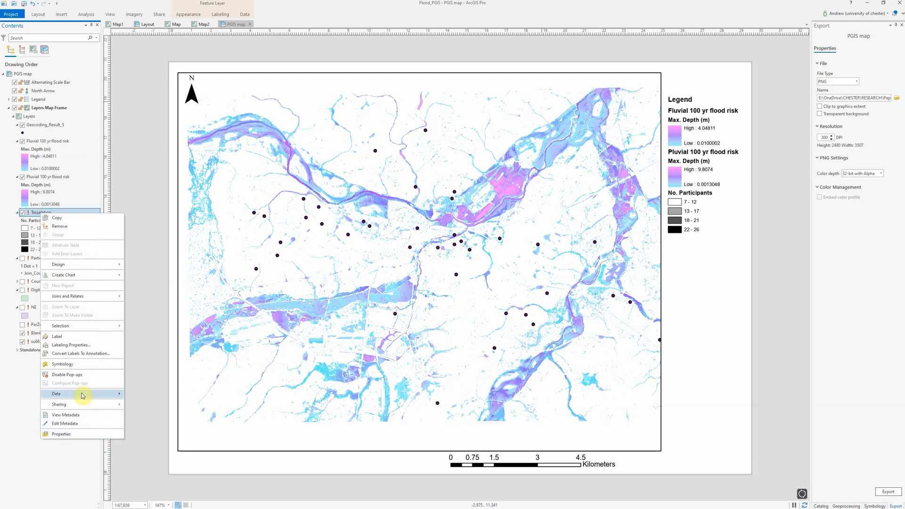
pyautogui.click(56, 394)
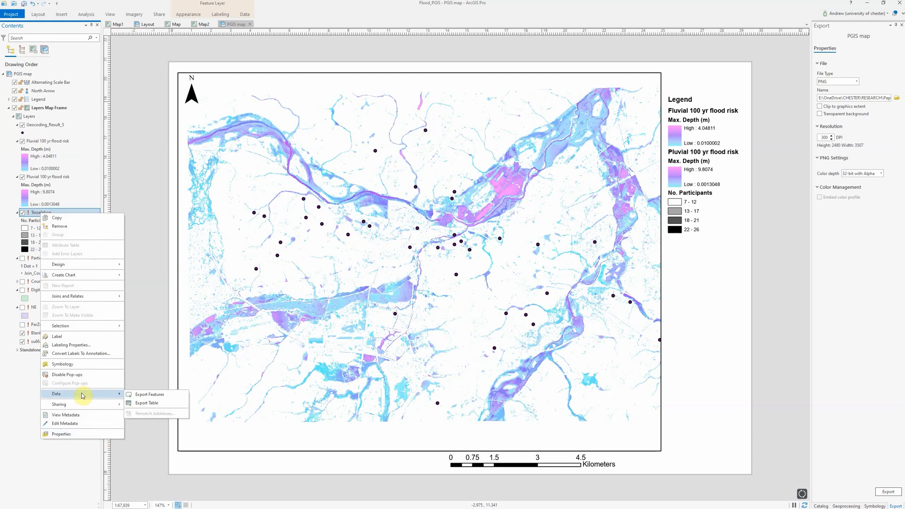
pyautogui.moveTo(34, 223)
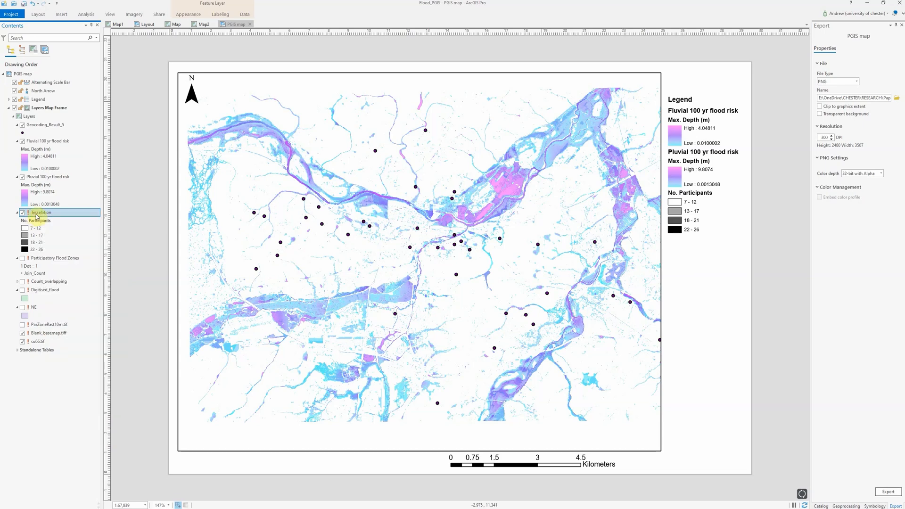
pyautogui.doubleClick(40, 212)
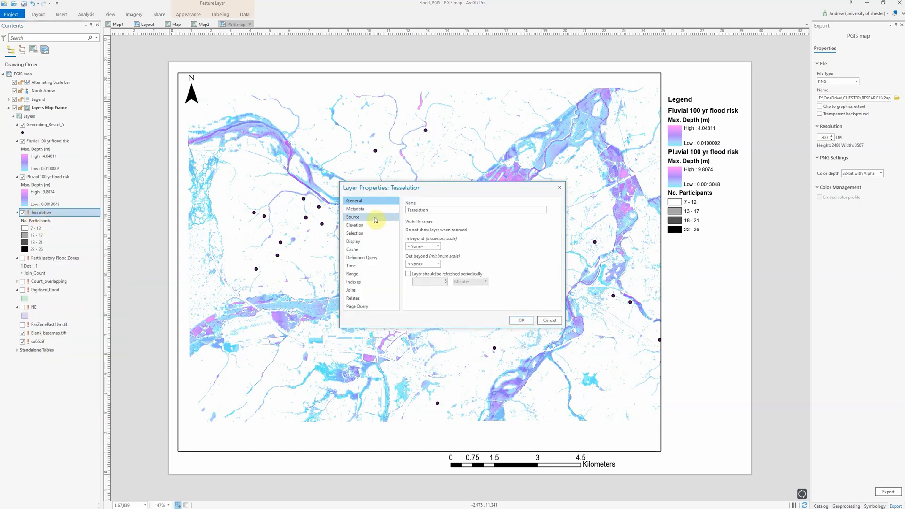
pyautogui.click(353, 217)
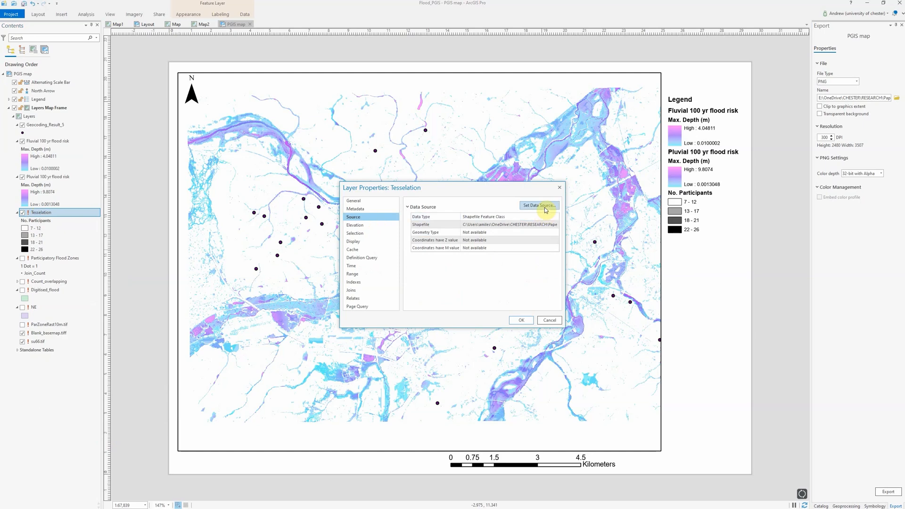
pyautogui.moveTo(563, 217)
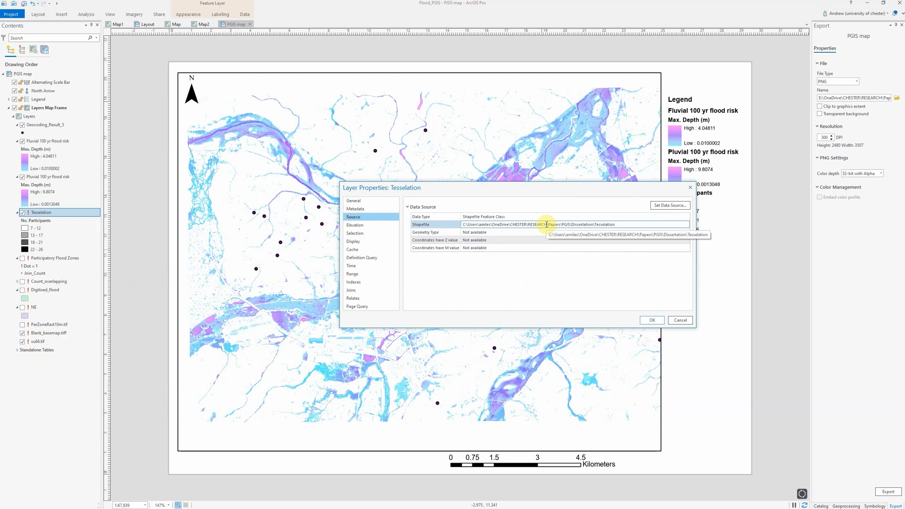
pyautogui.moveTo(670, 205)
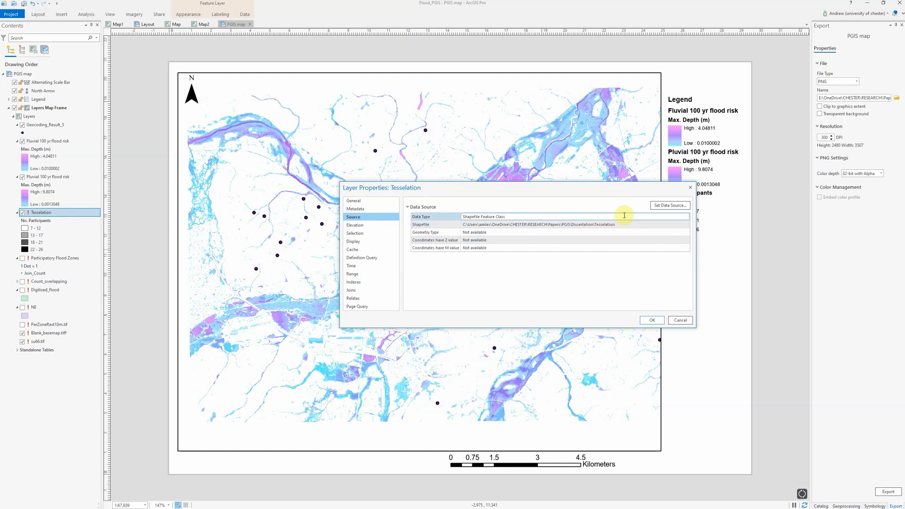
pyautogui.moveTo(676, 207)
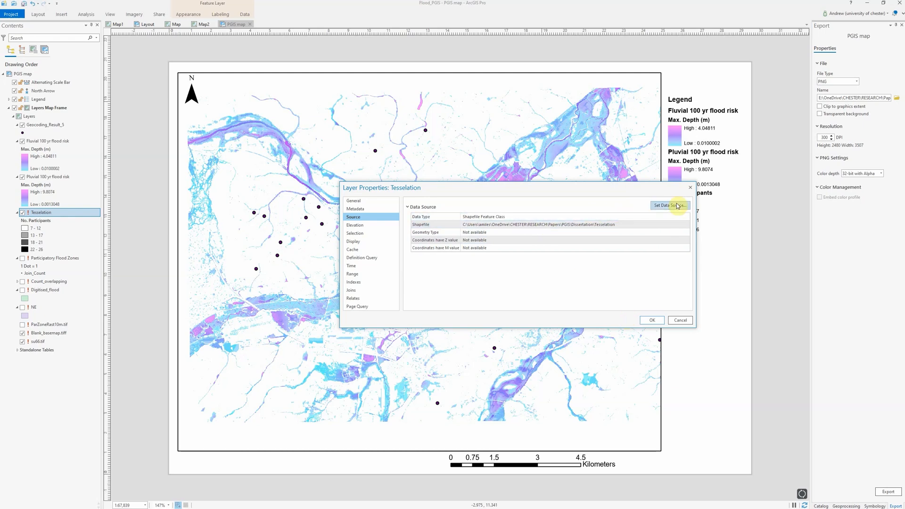
# Set the data source to Tesselation.shp under Folders > PGIS > Dissertation and confirm.
pyautogui.click(669, 204)
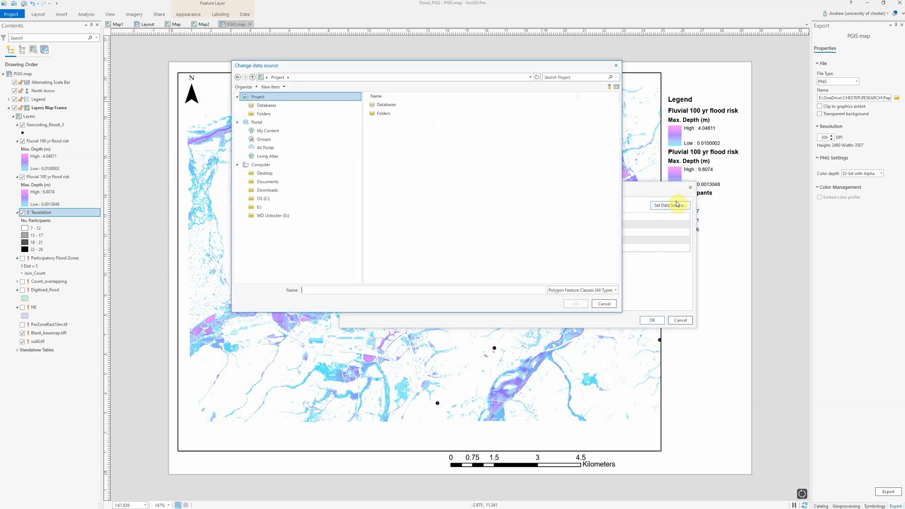
pyautogui.click(264, 113)
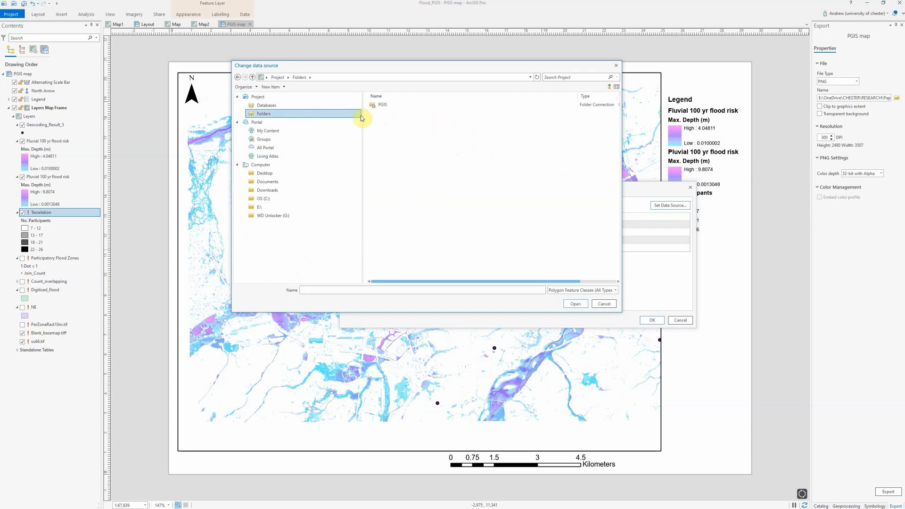
pyautogui.doubleClick(382, 105)
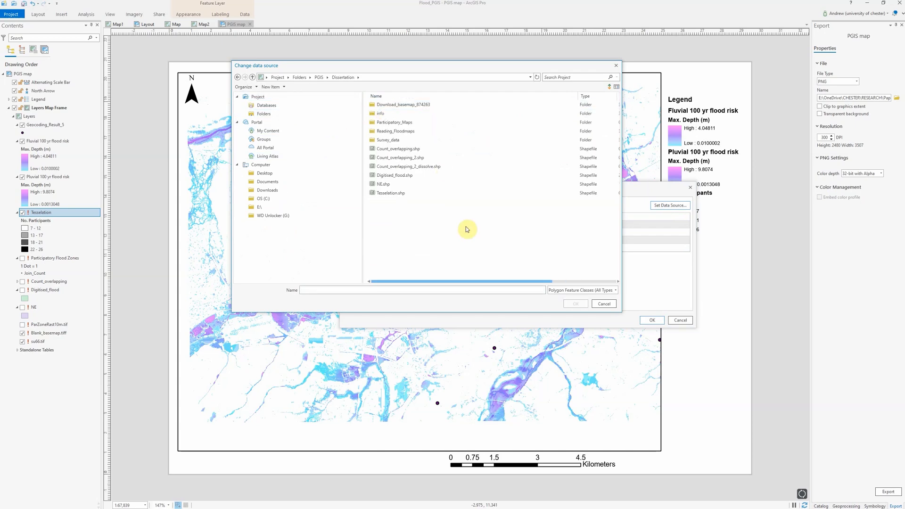
pyautogui.click(391, 193)
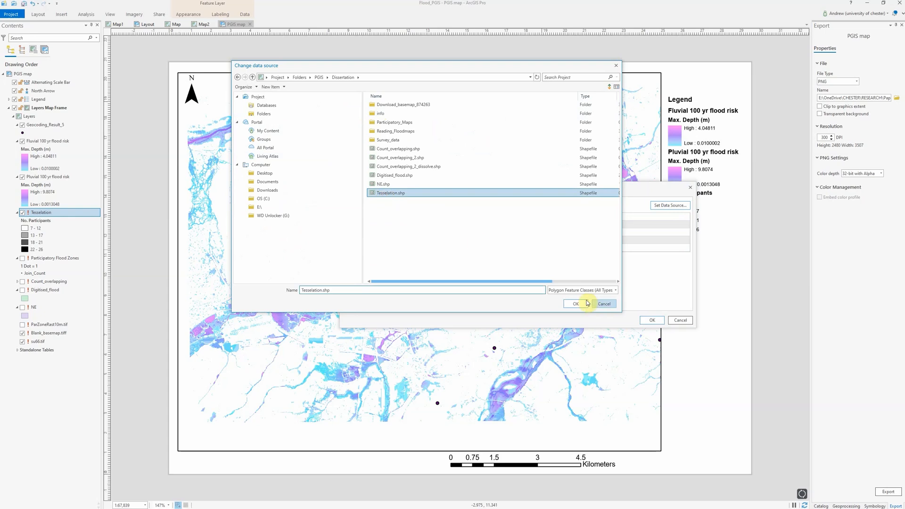
pyautogui.click(573, 304)
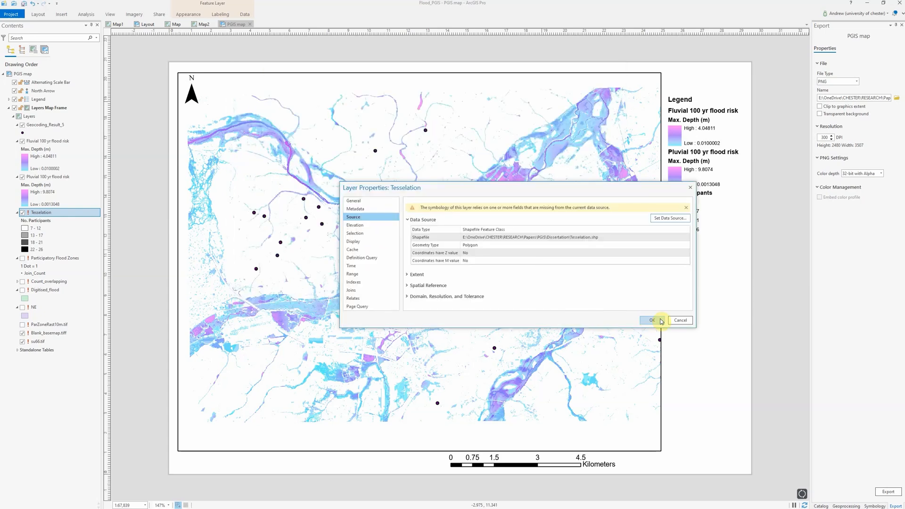
pyautogui.click(651, 320)
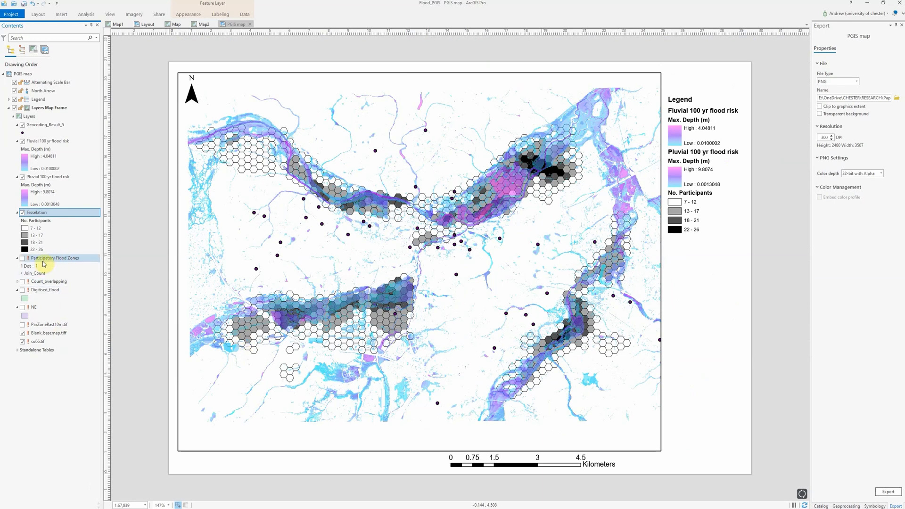
pyautogui.click(37, 341)
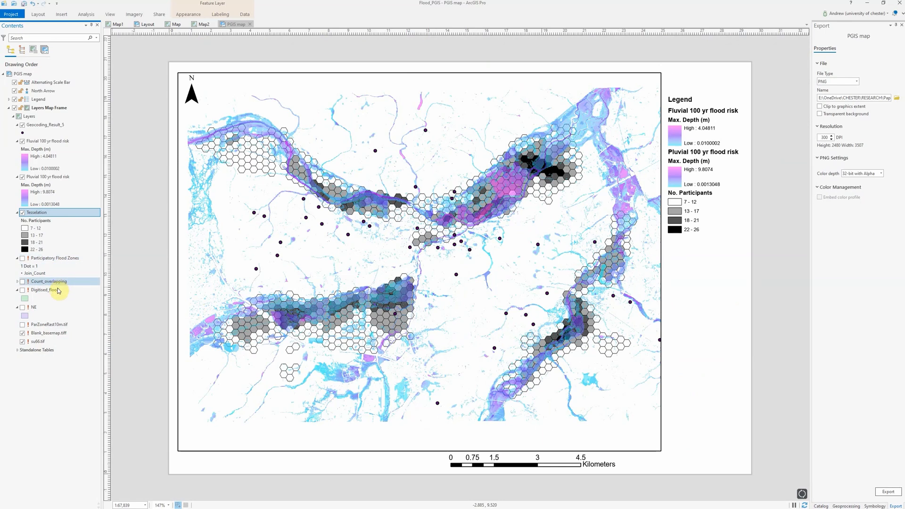
pyautogui.moveTo(148, 302)
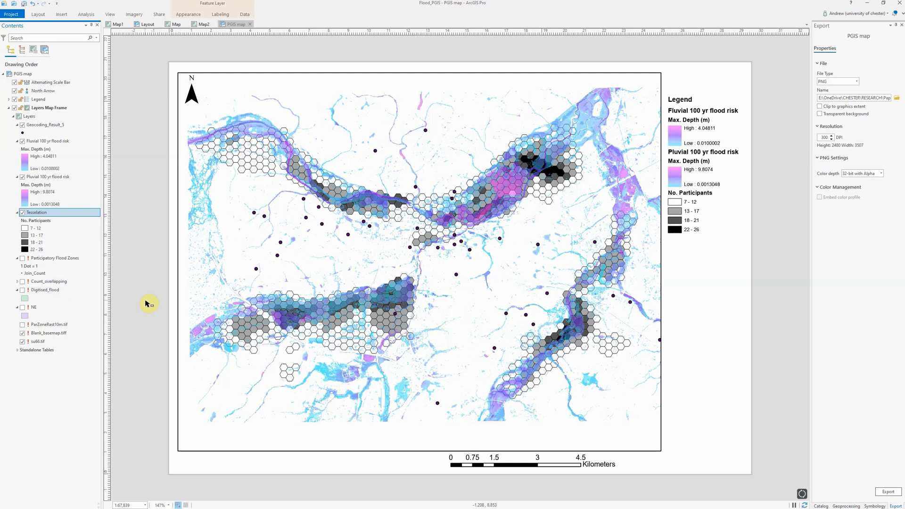
pyautogui.moveTo(224, 507)
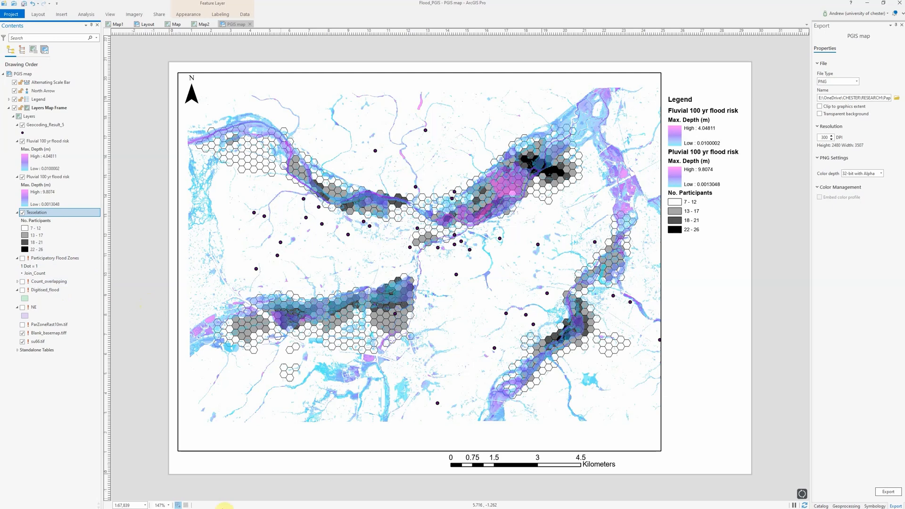